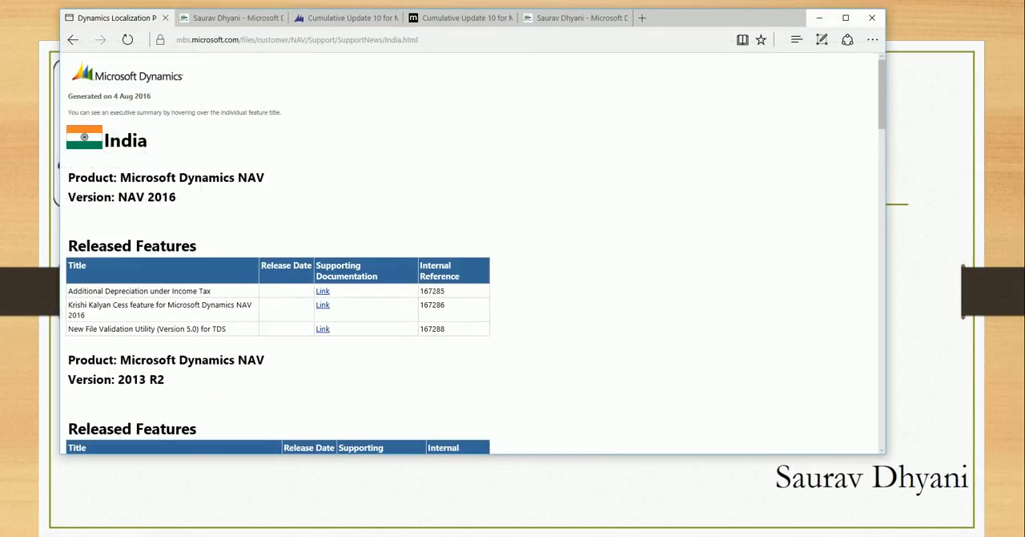
- Check the TDS Utility feature on the India page, then reach the August 2016 post's NAV 2016/2015/2013 R2 download links
click(235, 18)
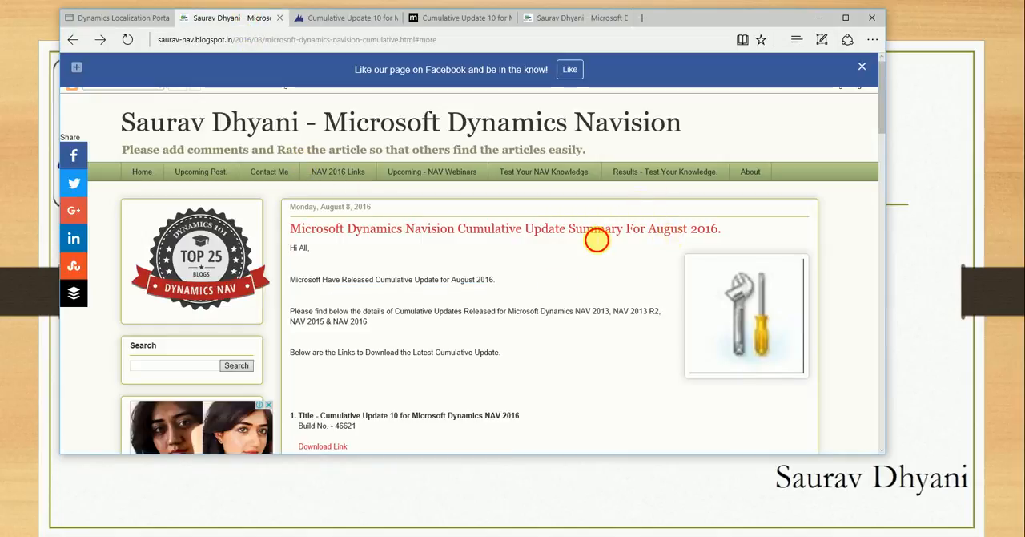
mouse_move(340, 88)
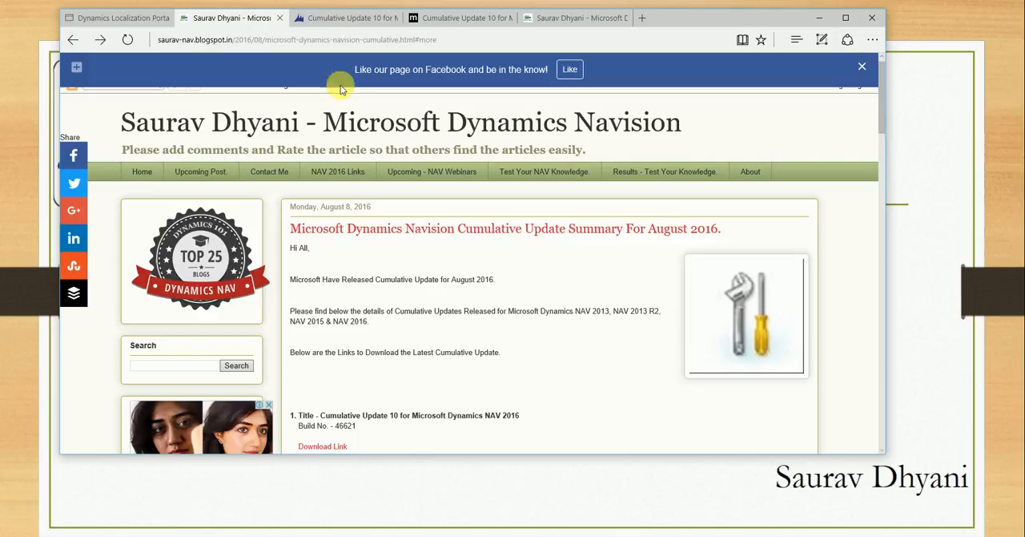
click(112, 16)
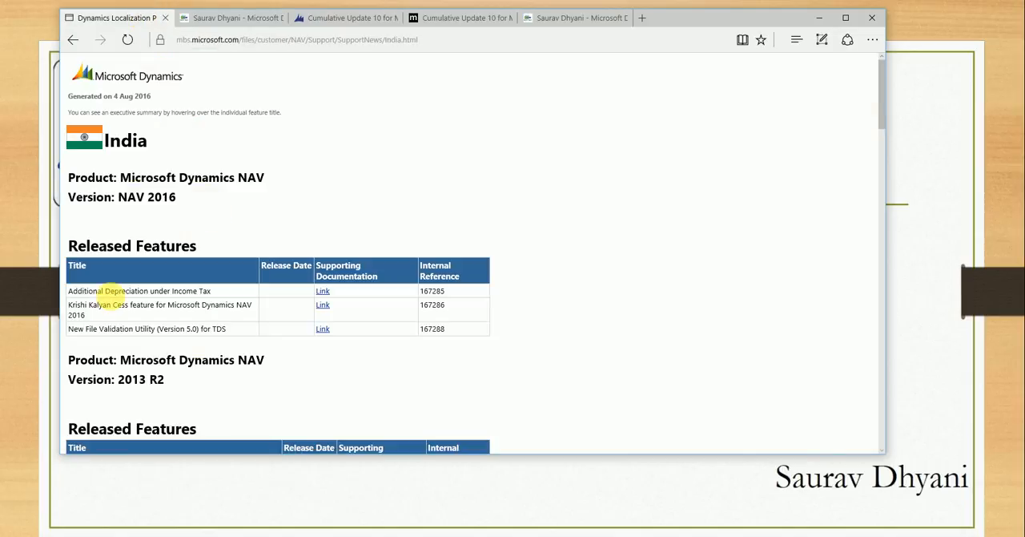
drag(106, 290, 188, 328)
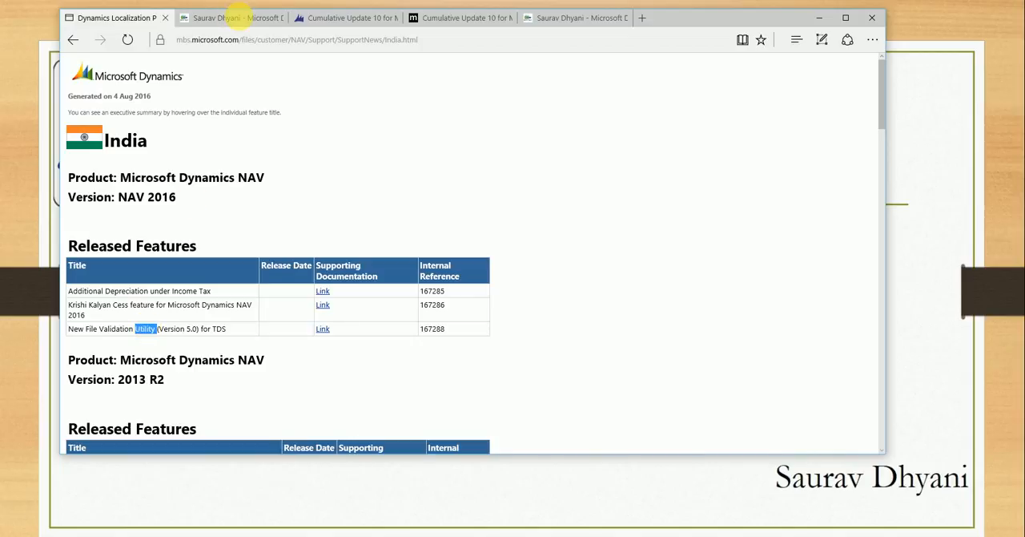
click(232, 14)
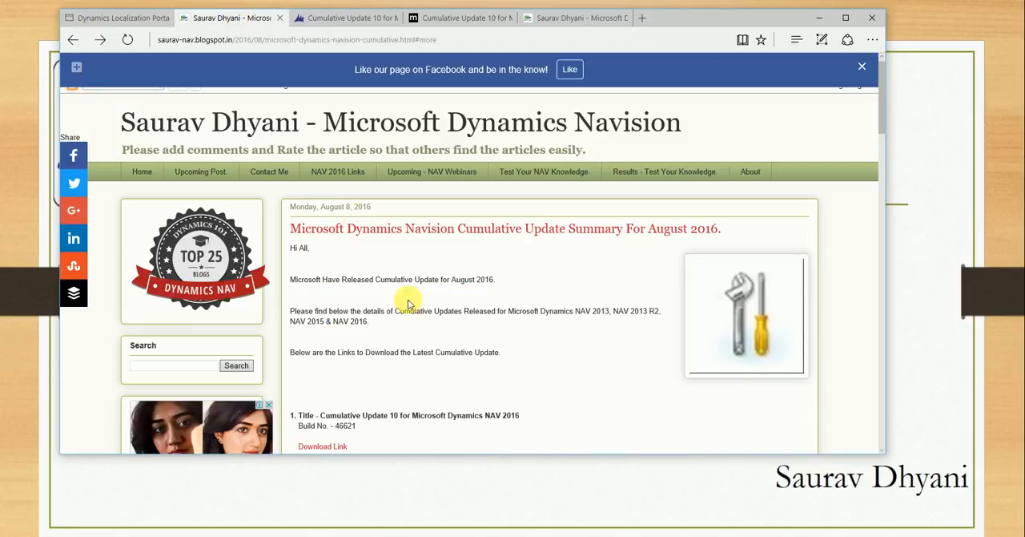
double_click(411, 310)
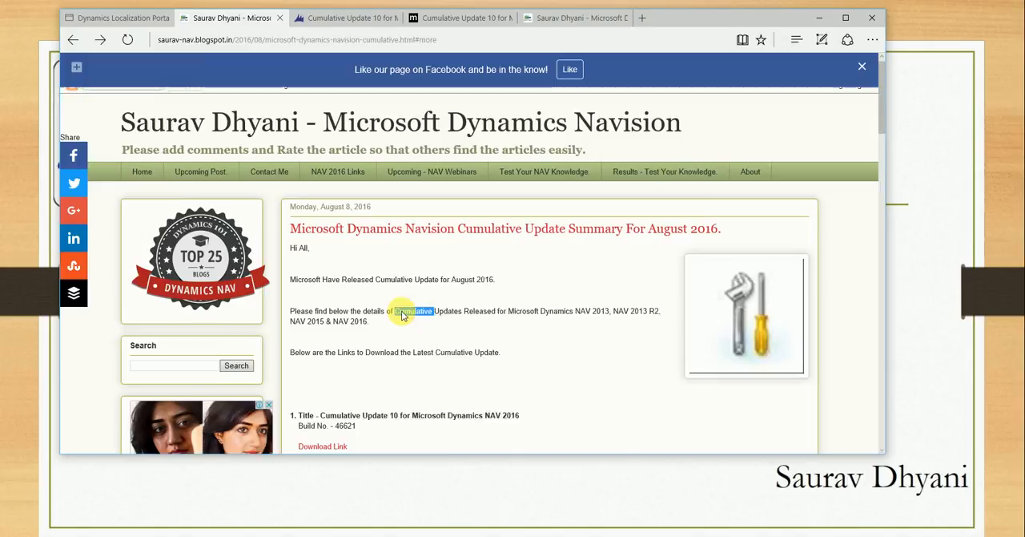
scroll(down, 3)
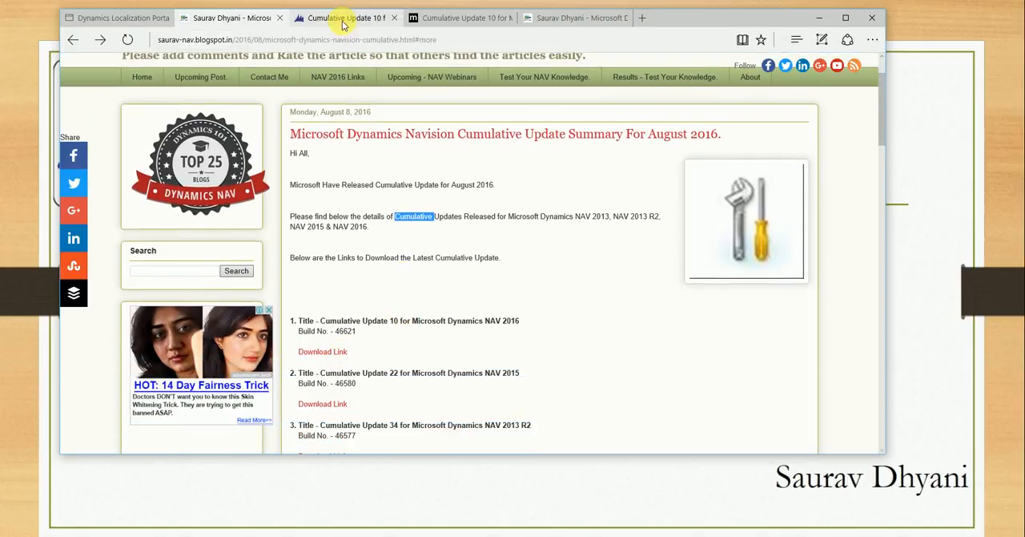
mouse_move(342, 21)
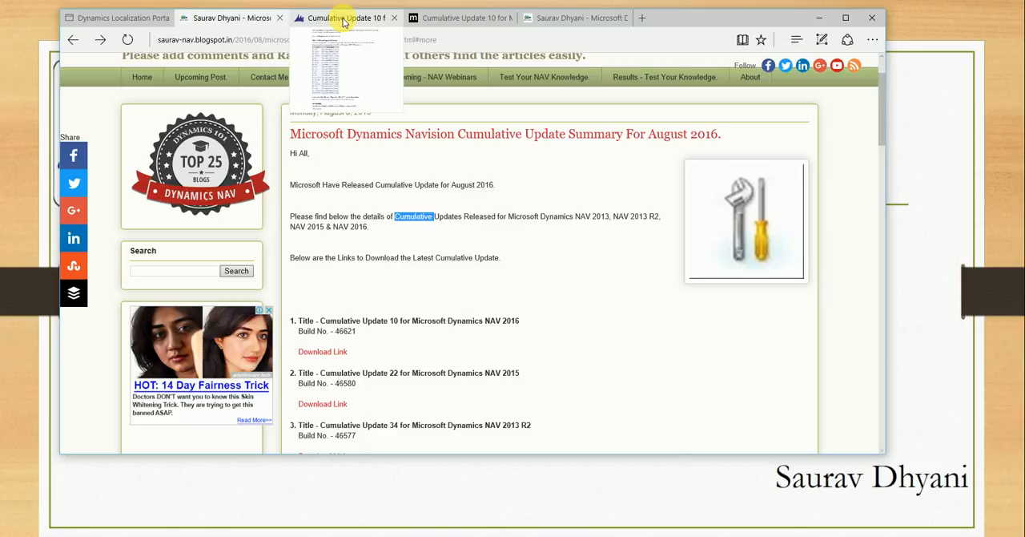
- Read down the Cumulative Update 10 article's resolved platform hotfix tables
click(344, 18)
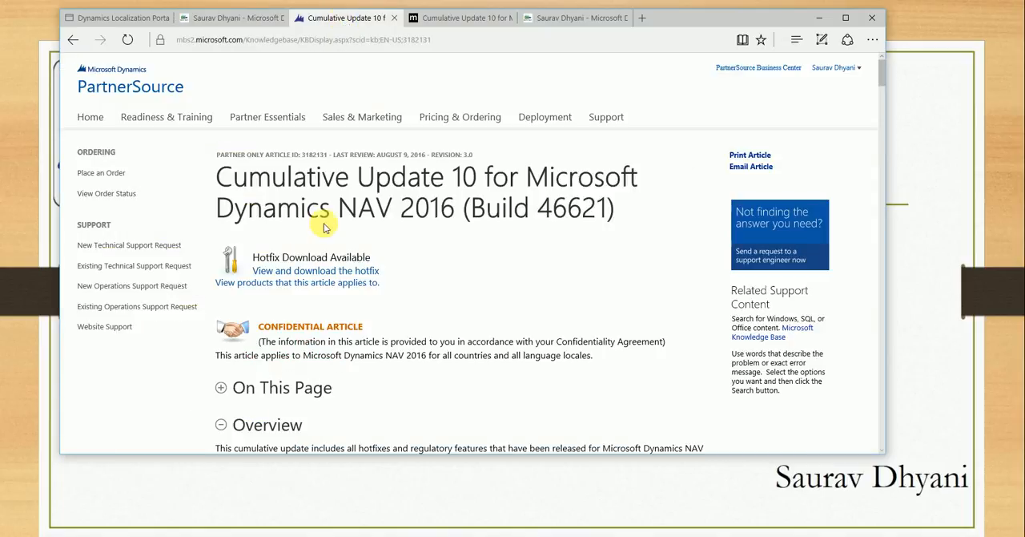
scroll(down, 3)
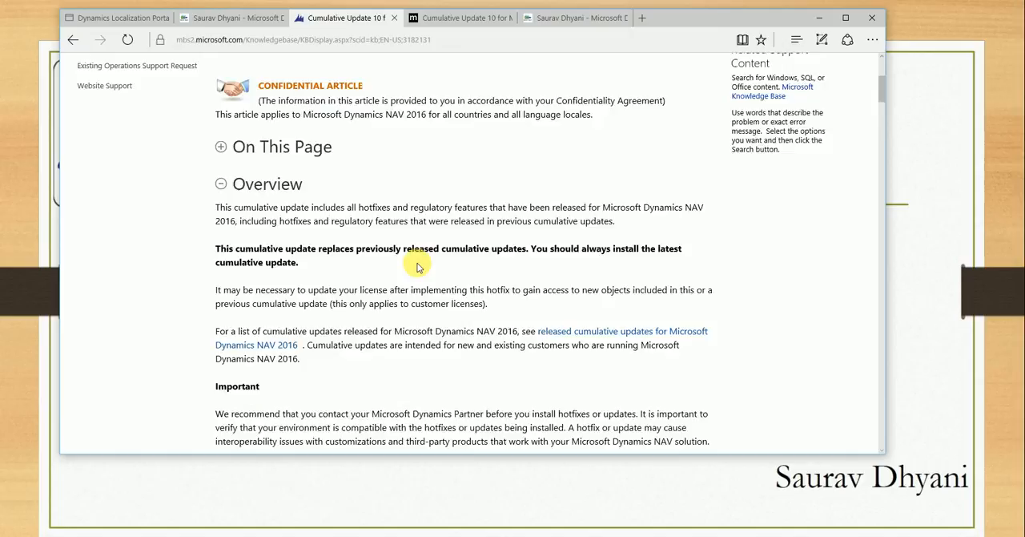
scroll(down, 3)
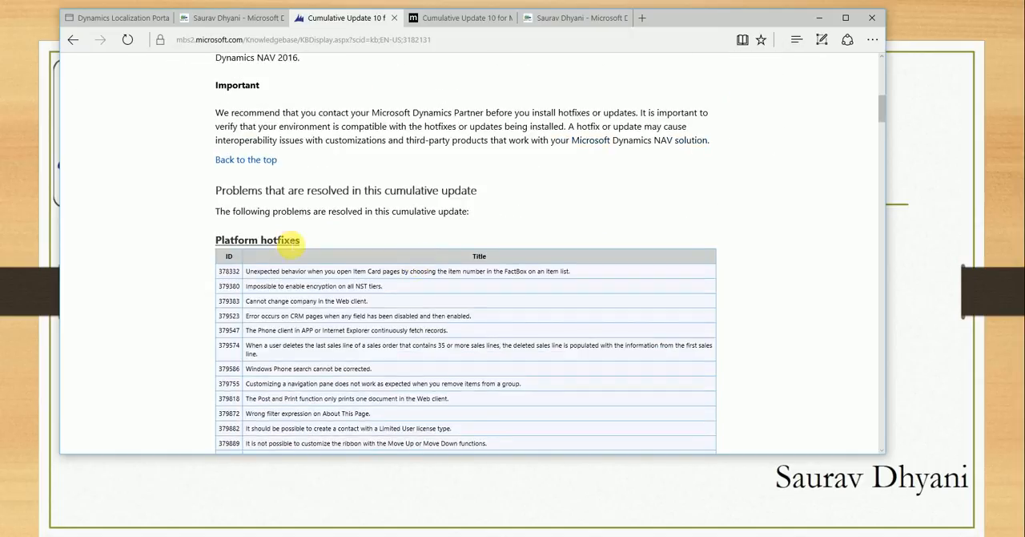
scroll(down, 3)
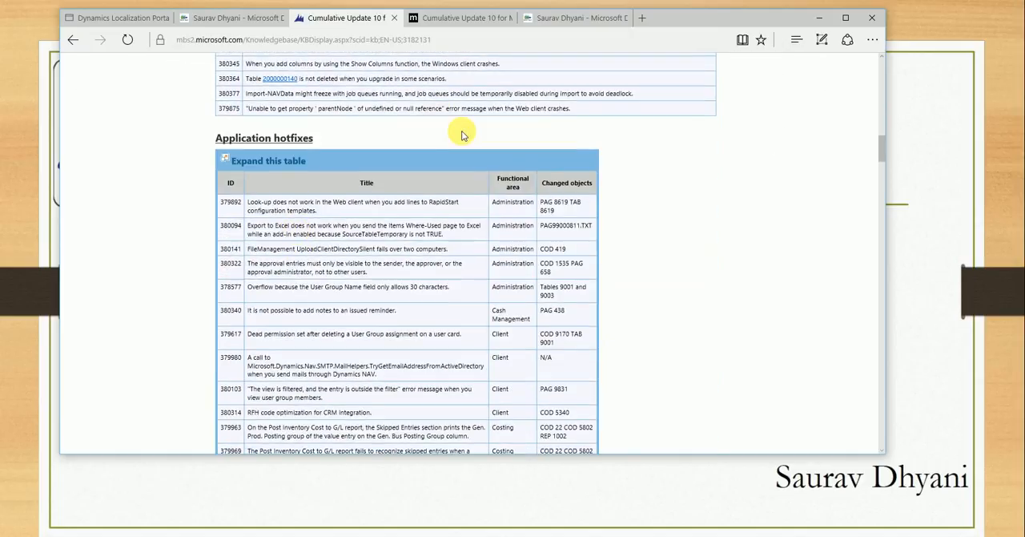
scroll(down, 3)
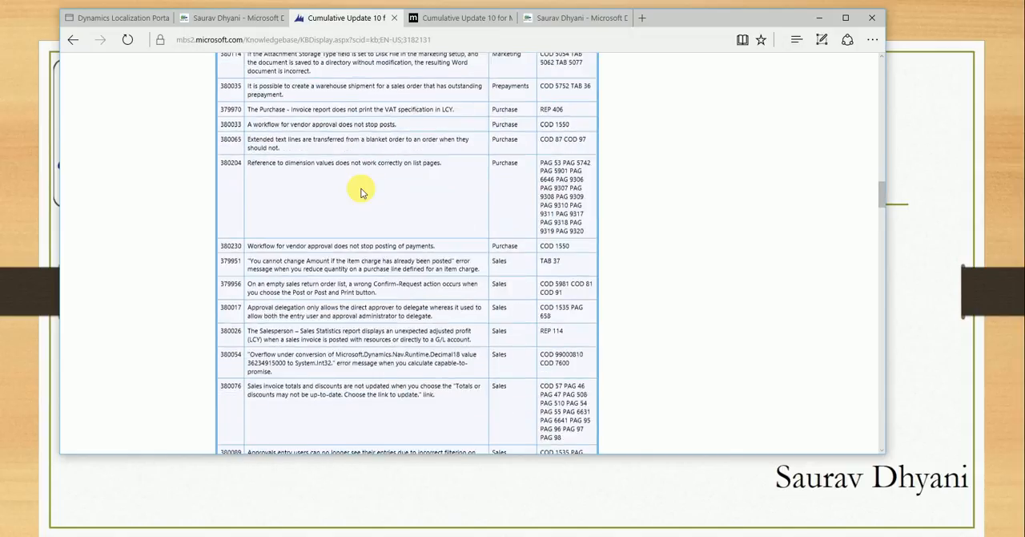
scroll(down, 3)
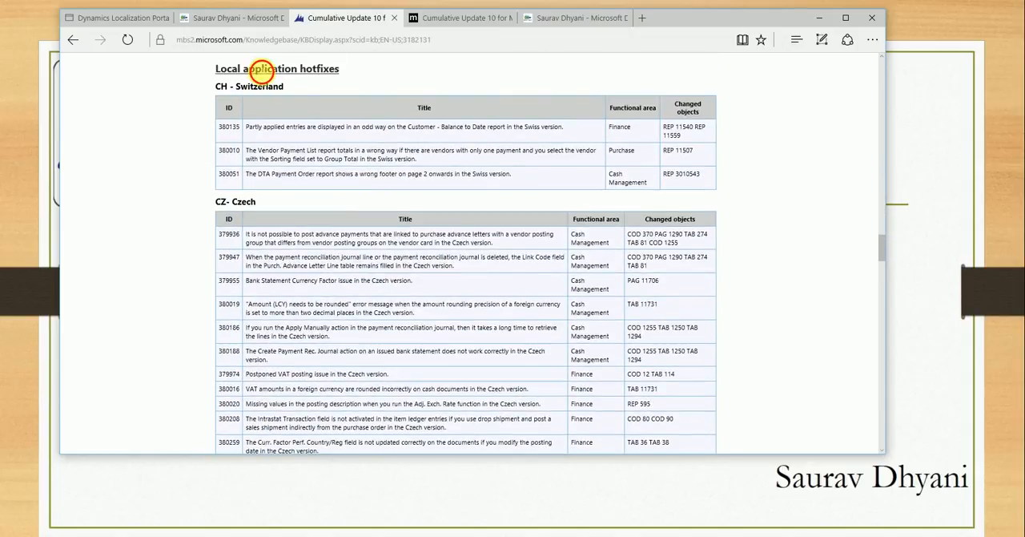
- Continue through the Application hotfixes toward the Local application hotfixes section
double_click(273, 68)
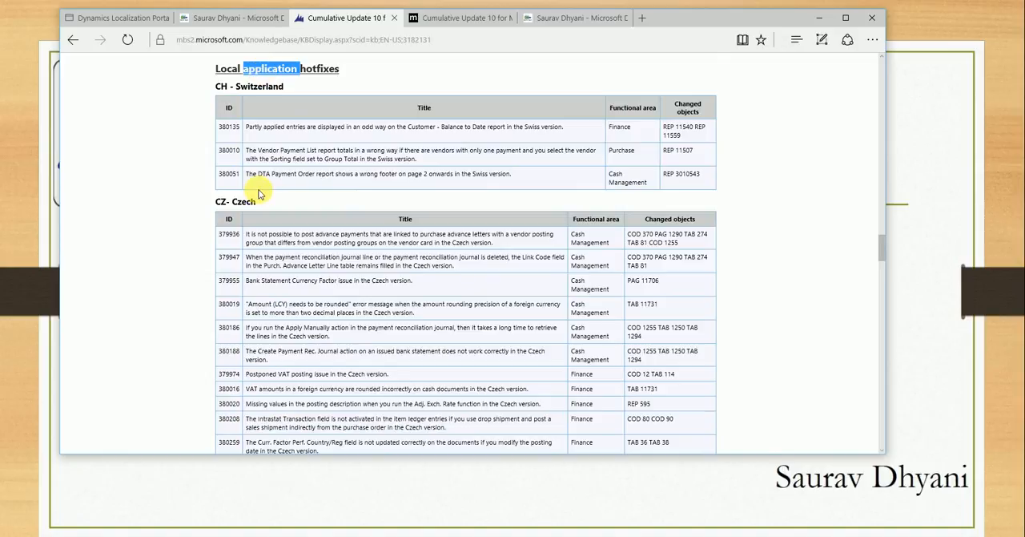
scroll(down, 3)
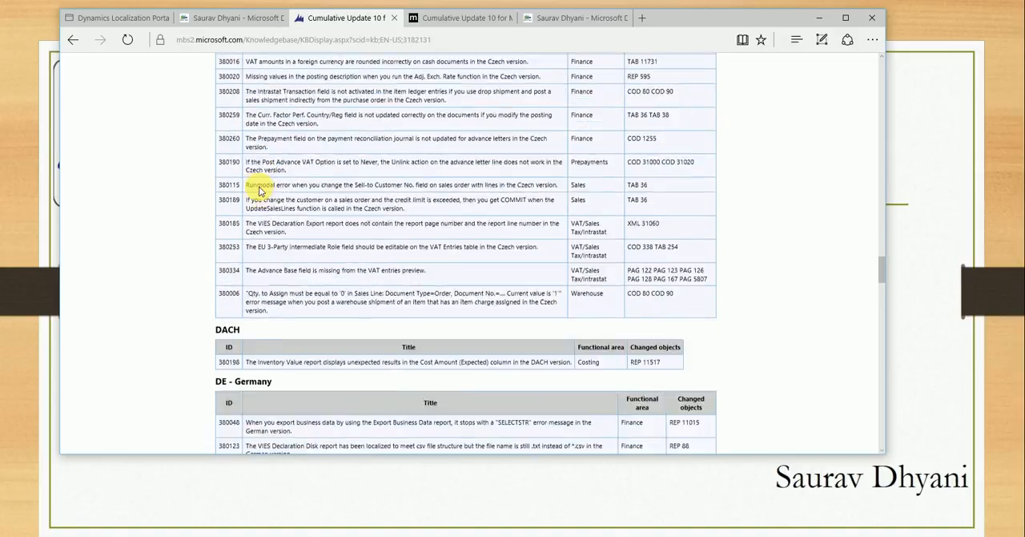
scroll(down, 3)
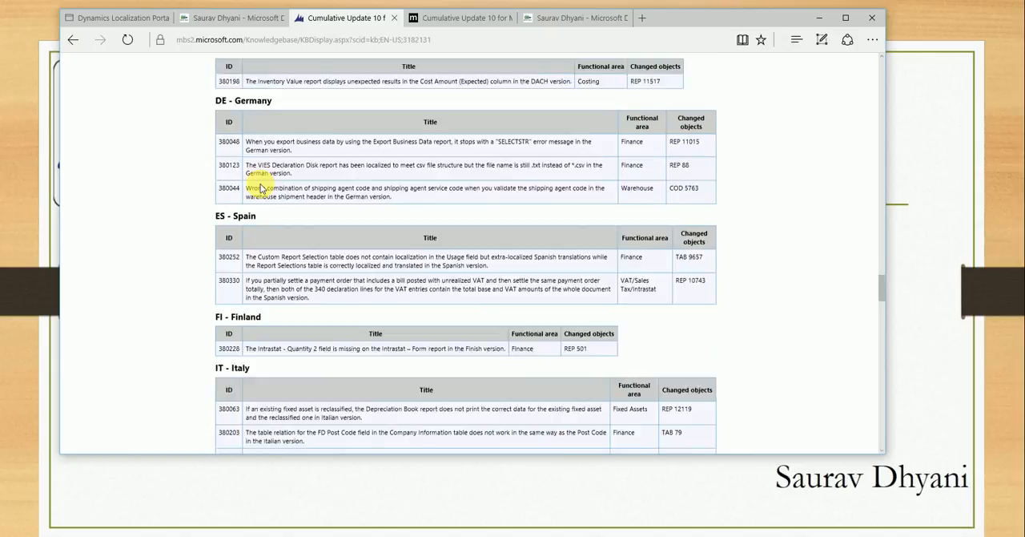
scroll(down, 3)
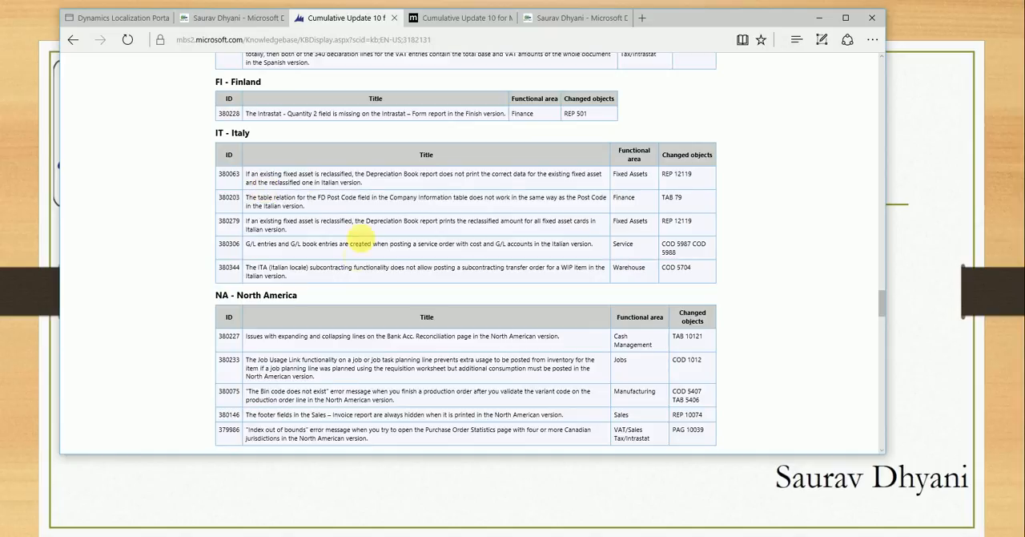
- Find the India row in the 'Which hotfix package to download' table and request the hotfix download
scroll(down, 3)
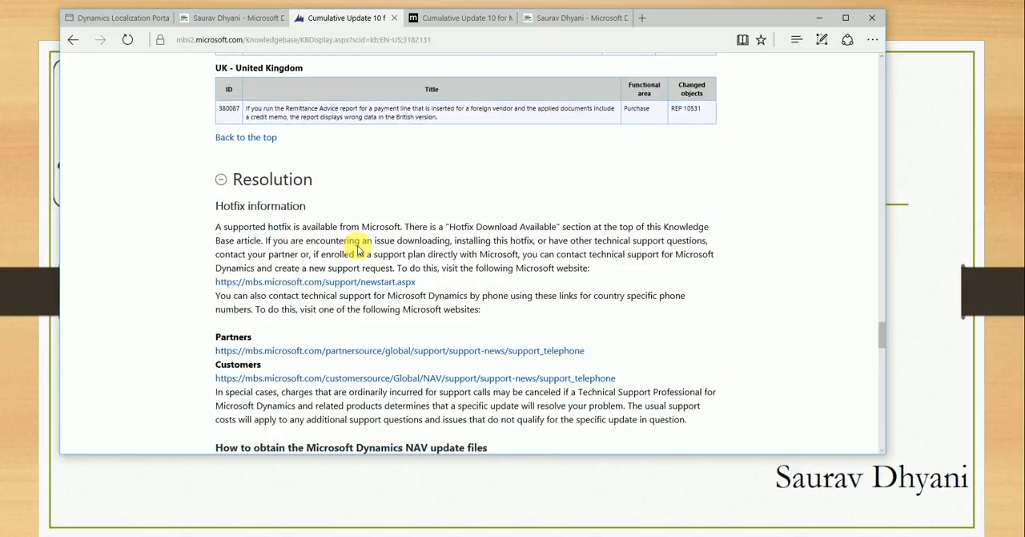
scroll(down, 3)
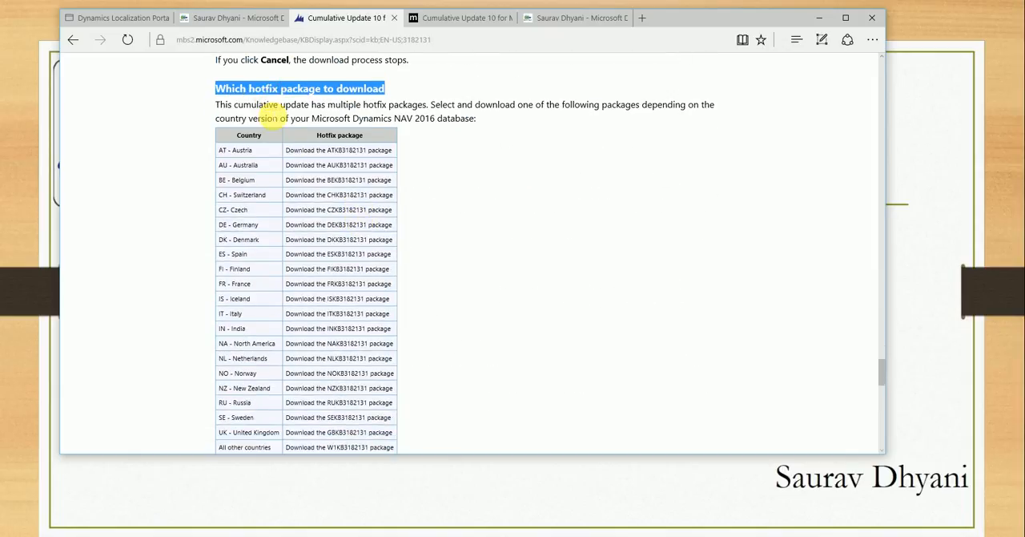
scroll(down, 3)
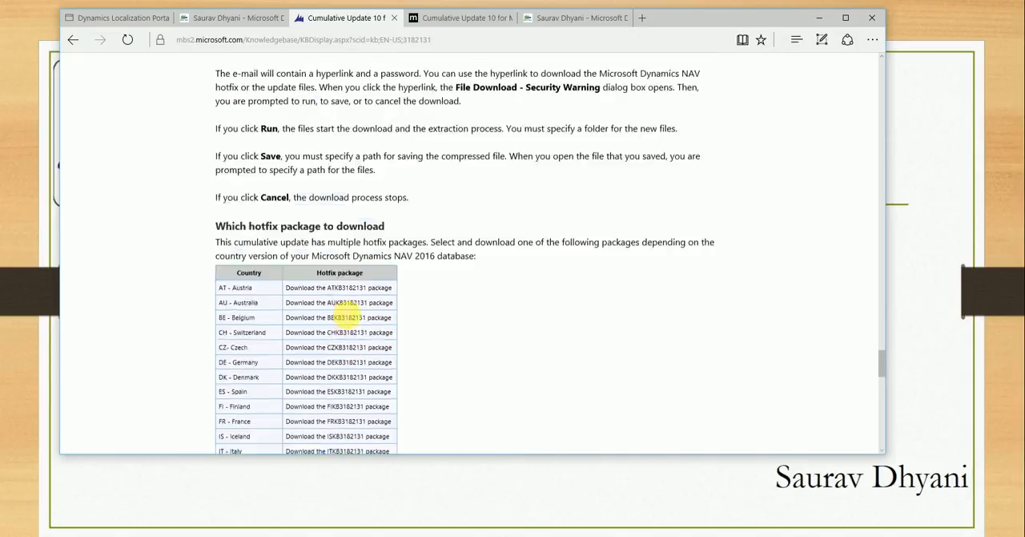
scroll(down, 3)
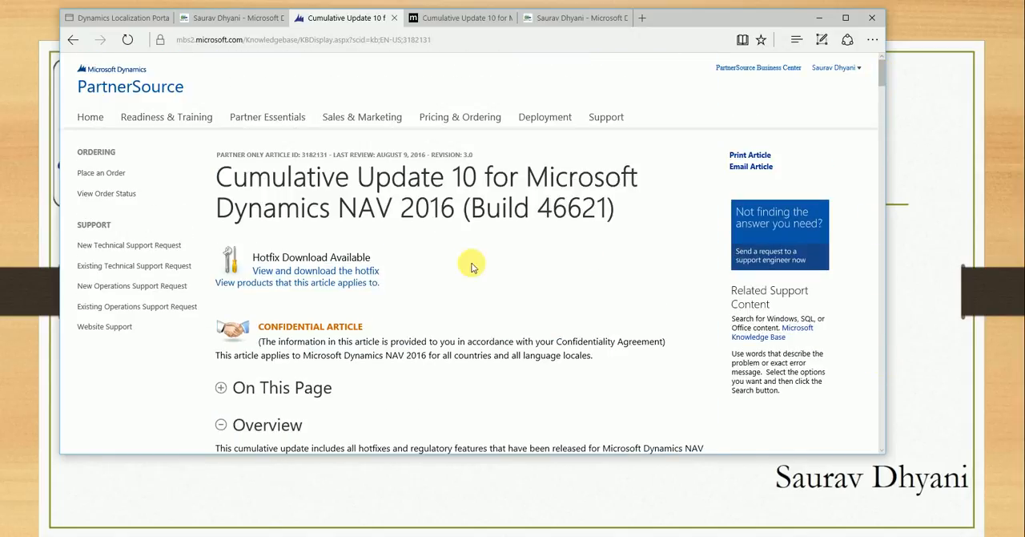
click(315, 270)
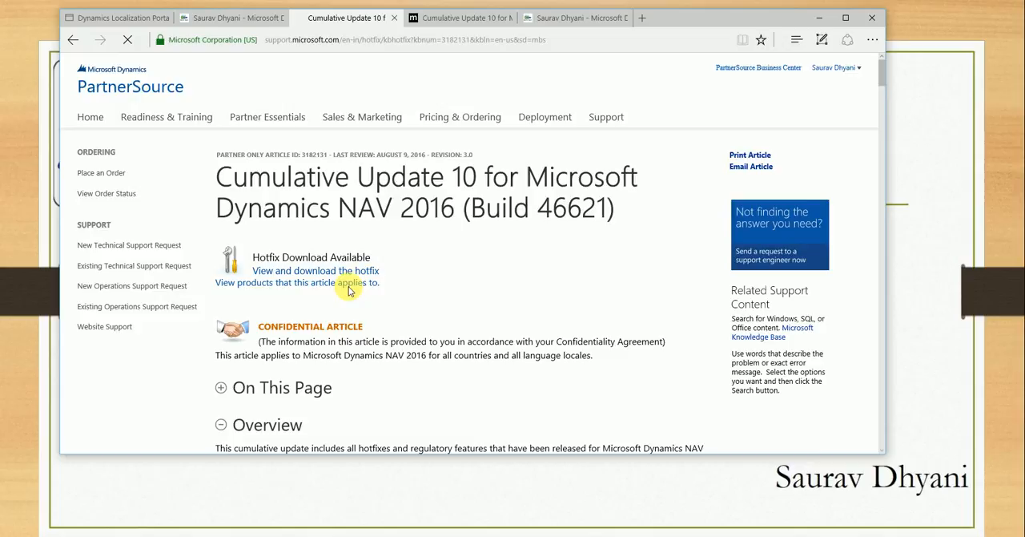
- Show all 21 NAV 2016 hotfixes, locate INKB3182131 and reach the e-mail request form
click(316, 270)
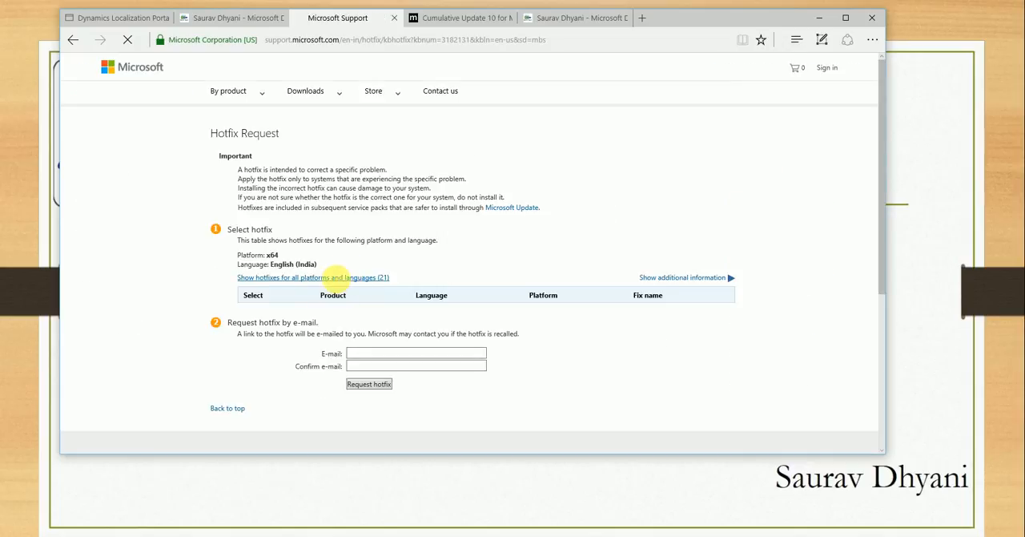
click(312, 278)
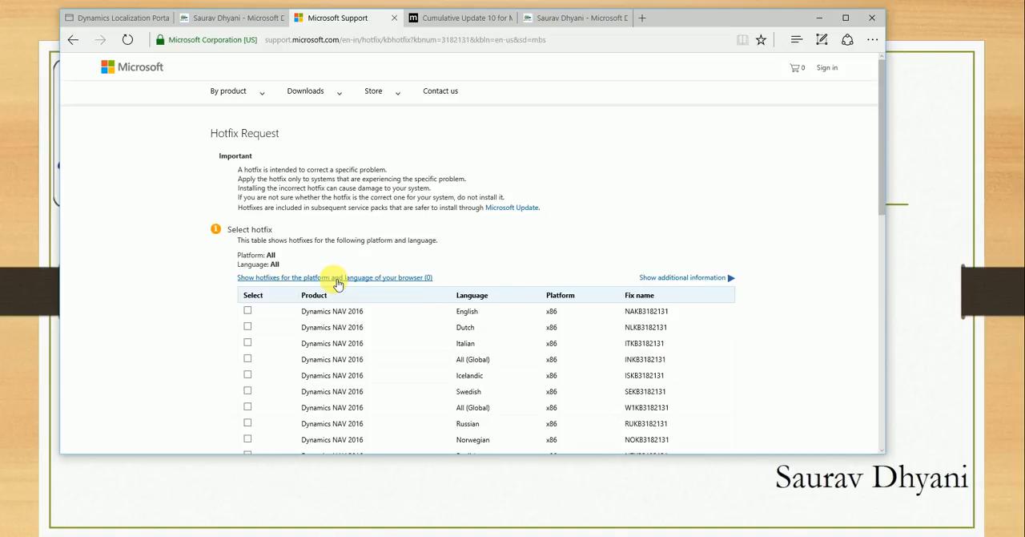
scroll(down, 3)
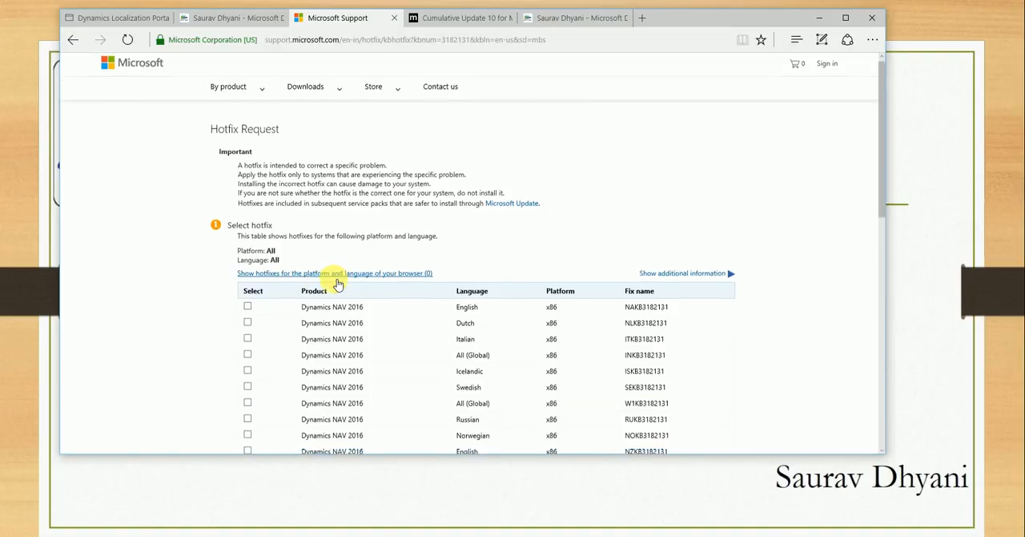
scroll(down, 3)
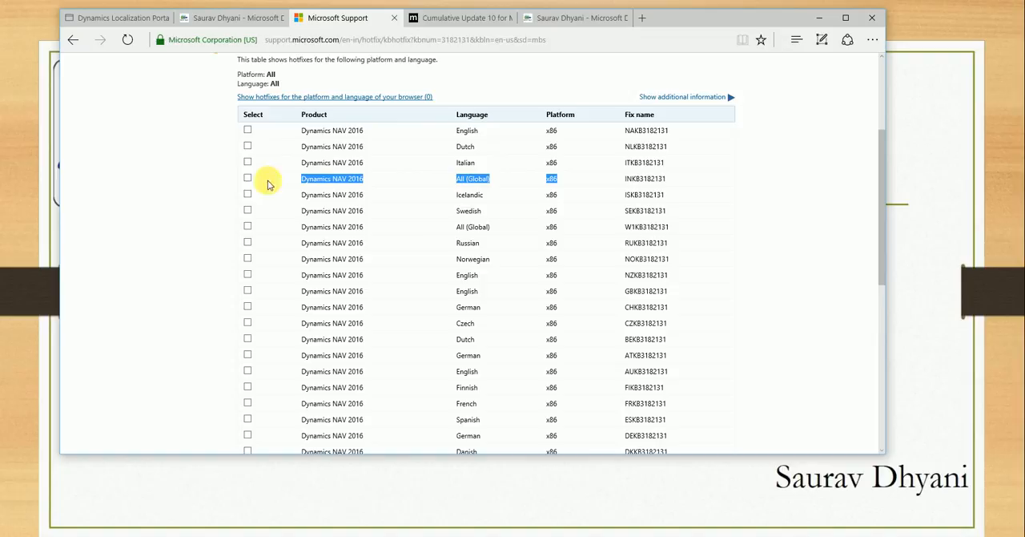
scroll(down, 3)
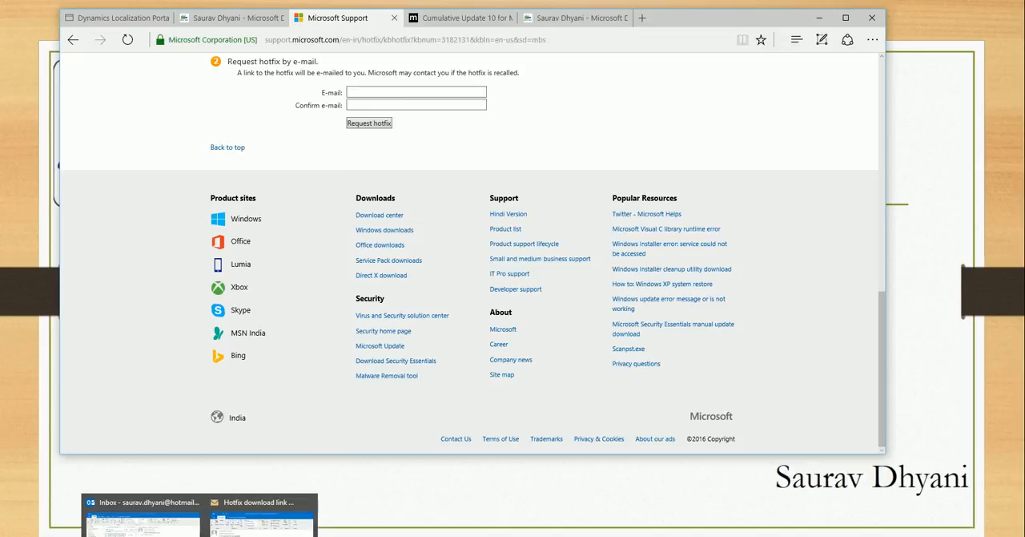
- Read the hotfix e-mail down to its Package Location link, then minimize it
click(260, 512)
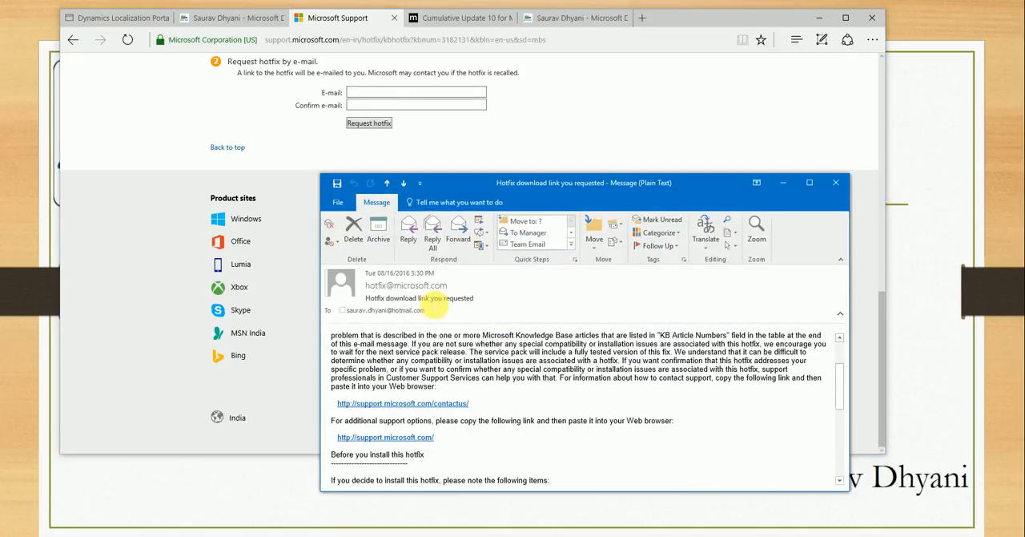
scroll(down, 3)
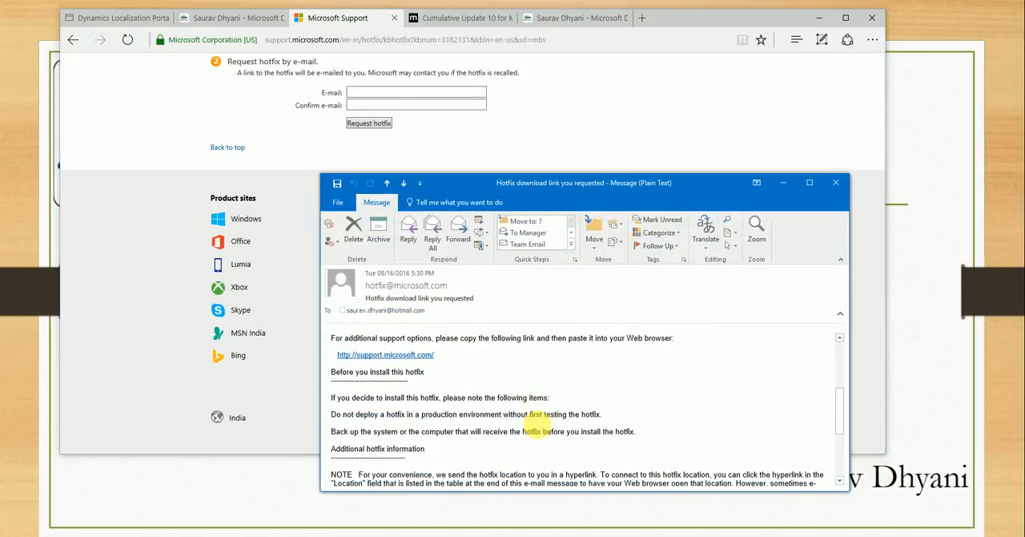
scroll(down, 3)
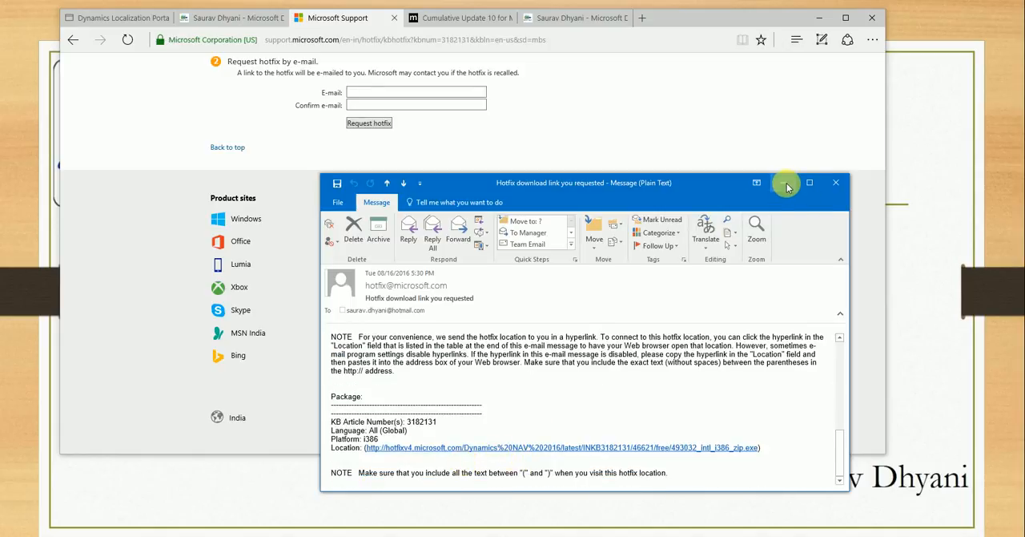
click(786, 185)
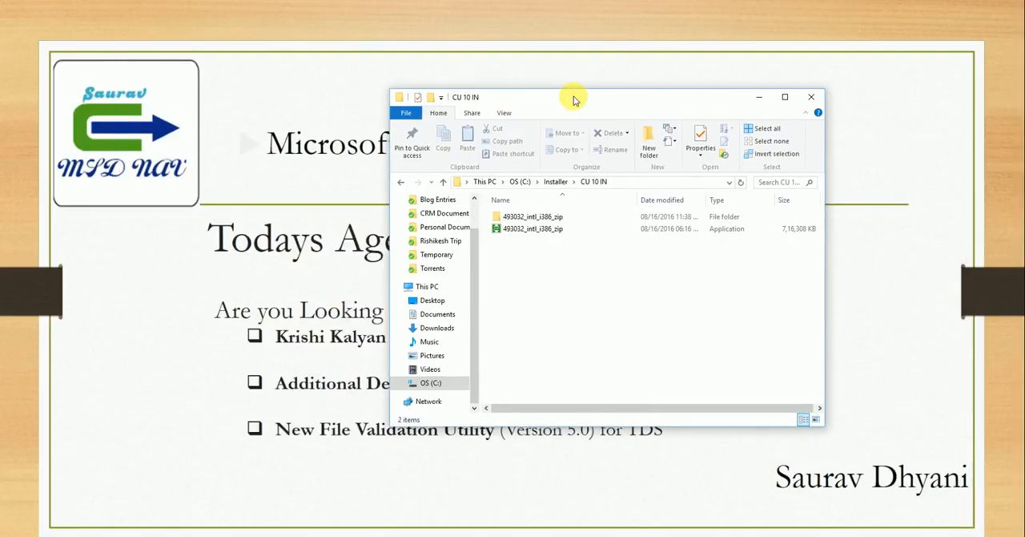
- Browse into 493032_intl_i386_zip and select the NAV.9.0.46621.IN.DVD folder and zip
click(532, 228)
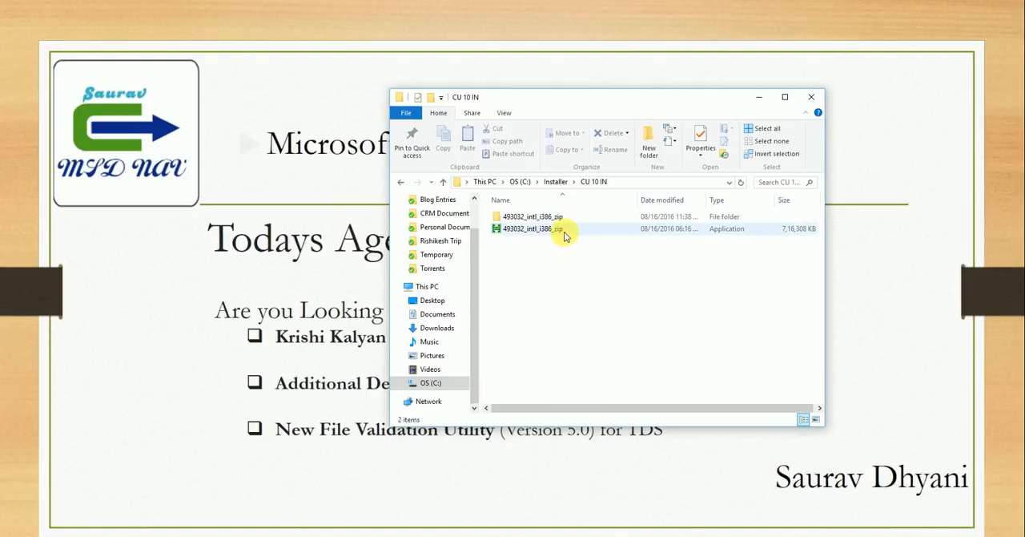
click(540, 216)
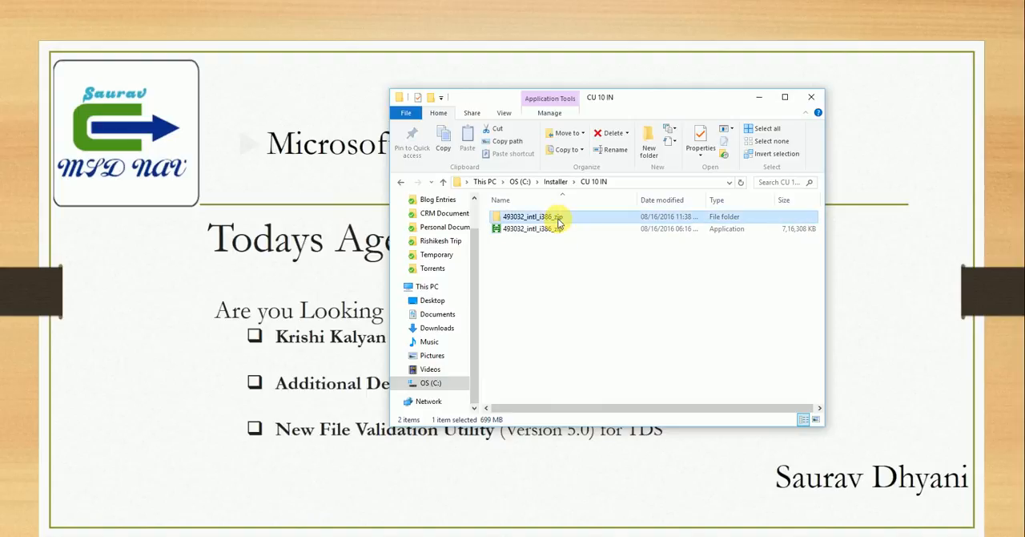
double_click(529, 216)
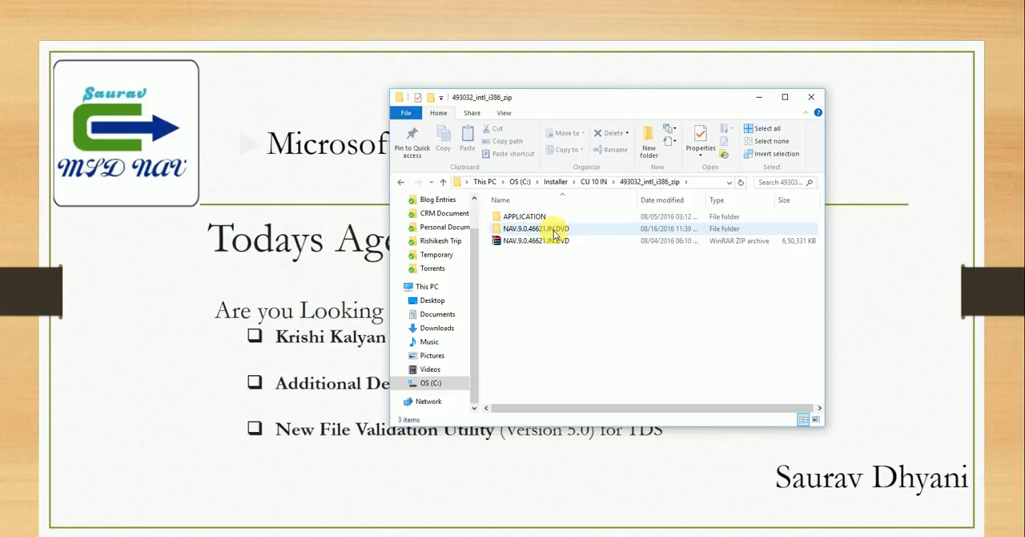
click(535, 240)
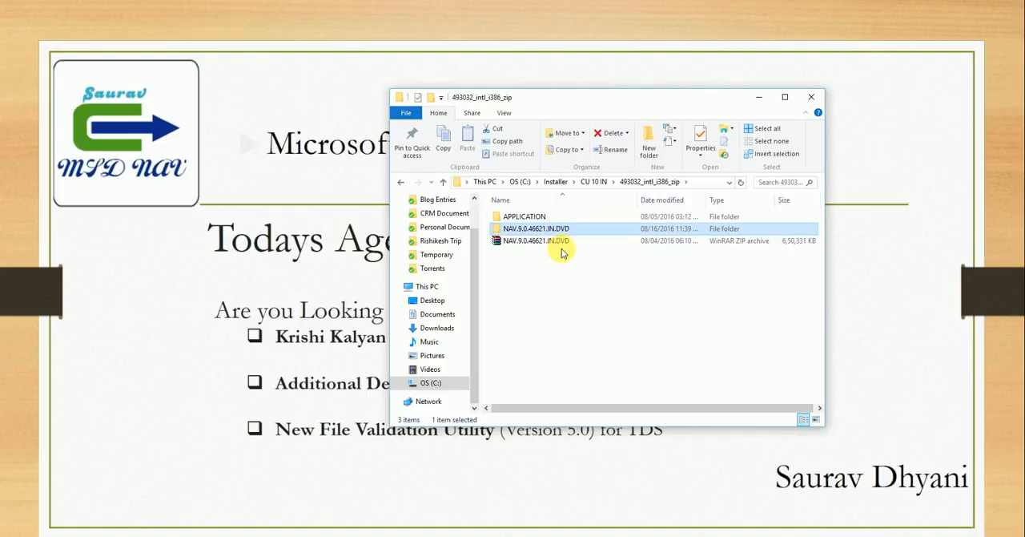
click(550, 240)
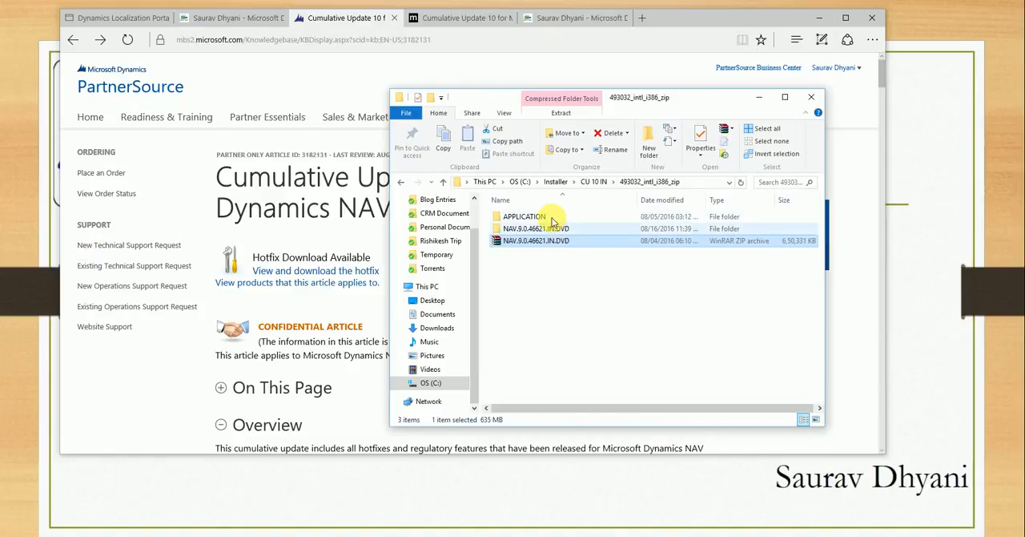
- Look over APPLICATION's ChangeLog and CUObjects files, reselect the DVD zip and launch the Development Environment
double_click(521, 216)
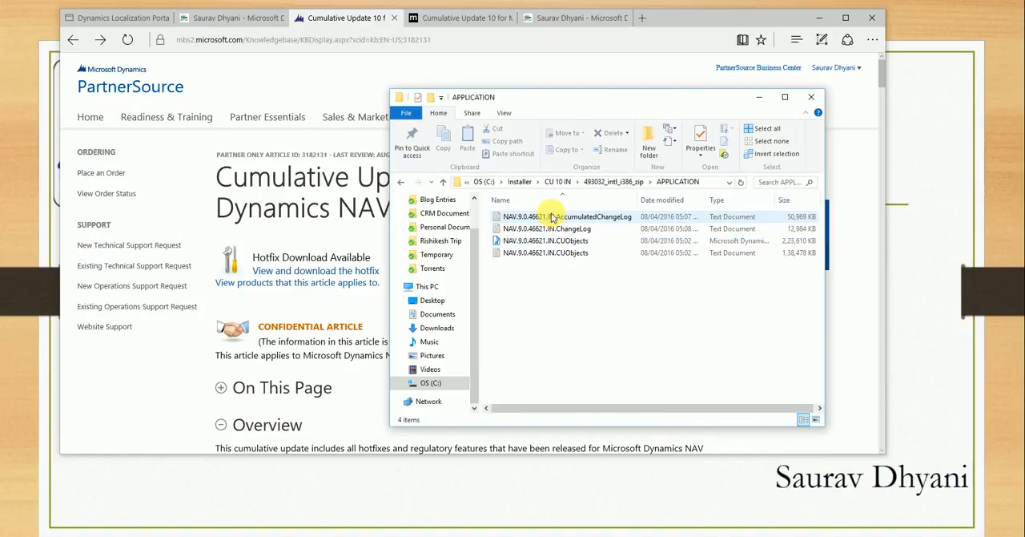
click(549, 228)
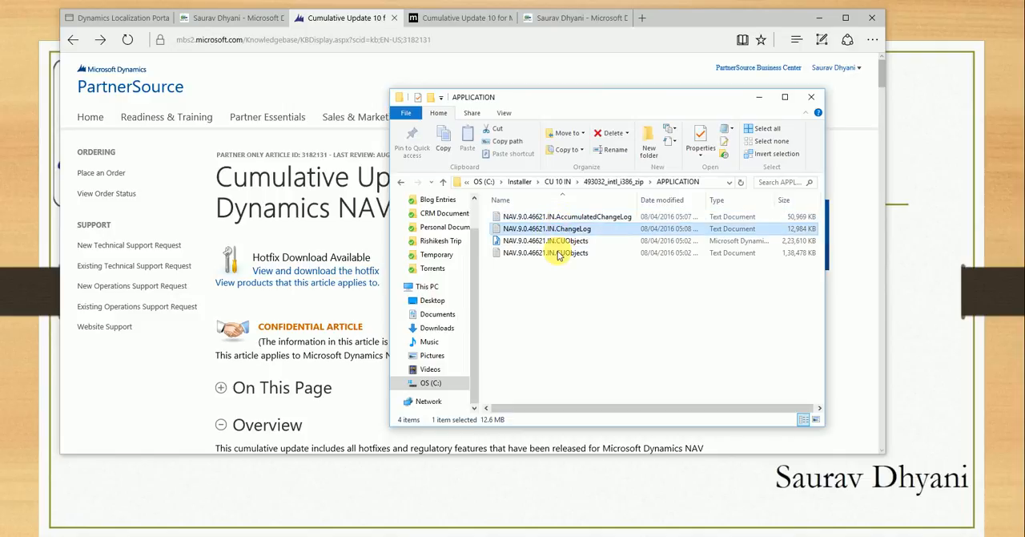
click(561, 253)
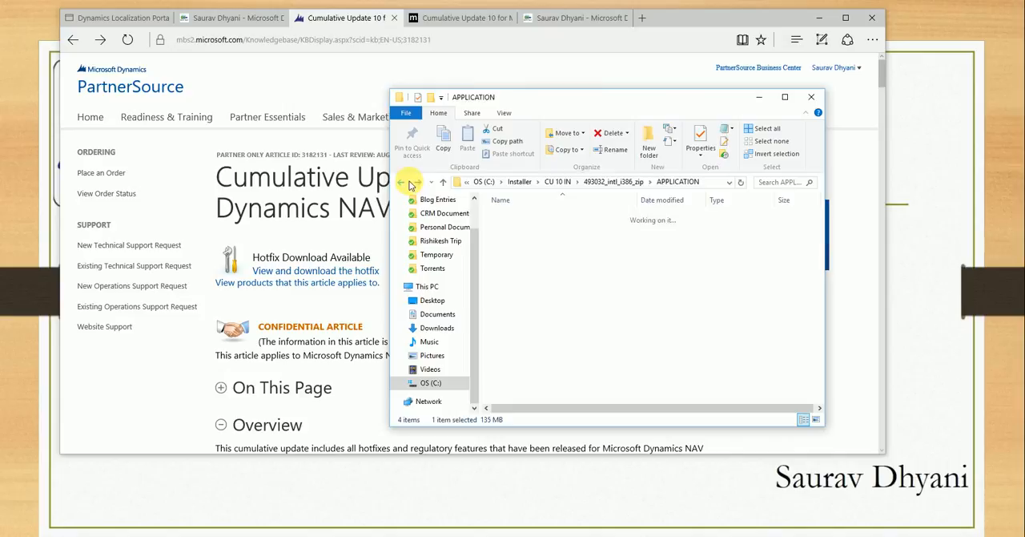
click(402, 181)
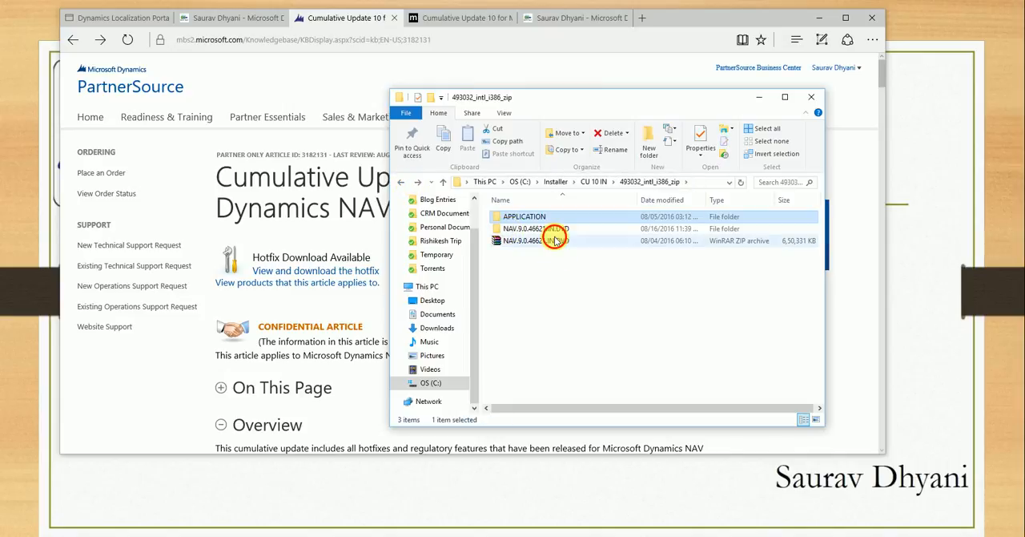
click(552, 241)
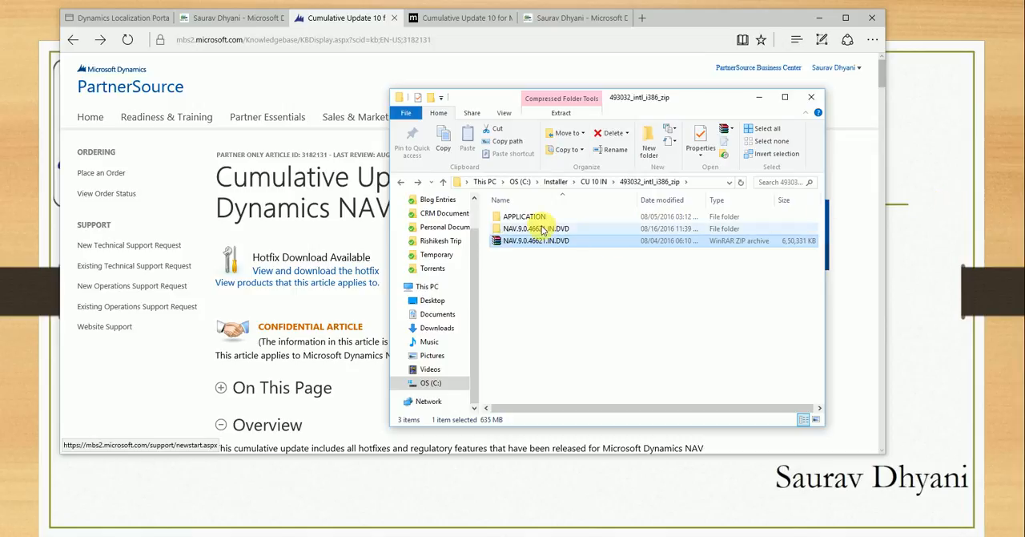
double_click(520, 217)
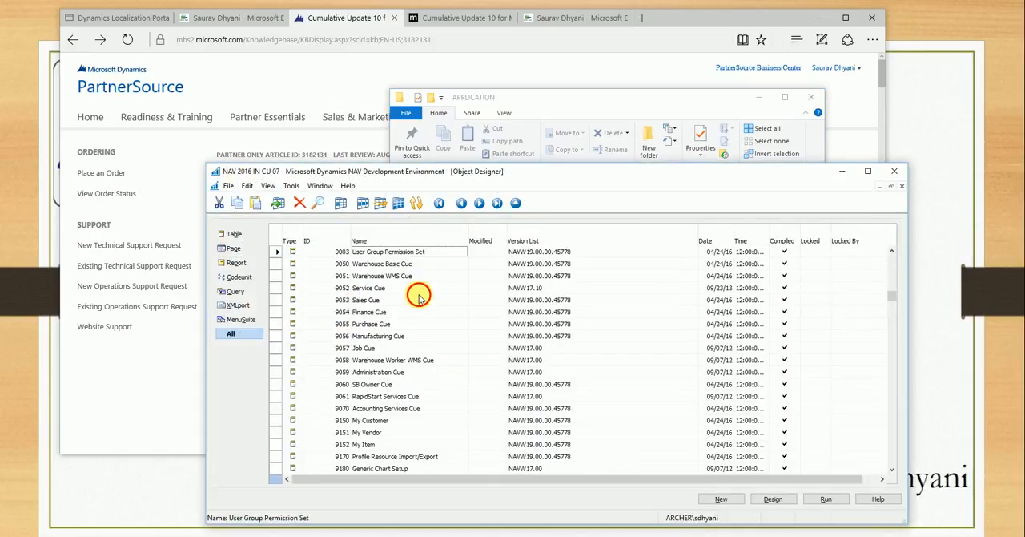
- Import NAV.9.0.46621.IN.CUObjects from the APPLICATION folder into Object Designer
click(230, 185)
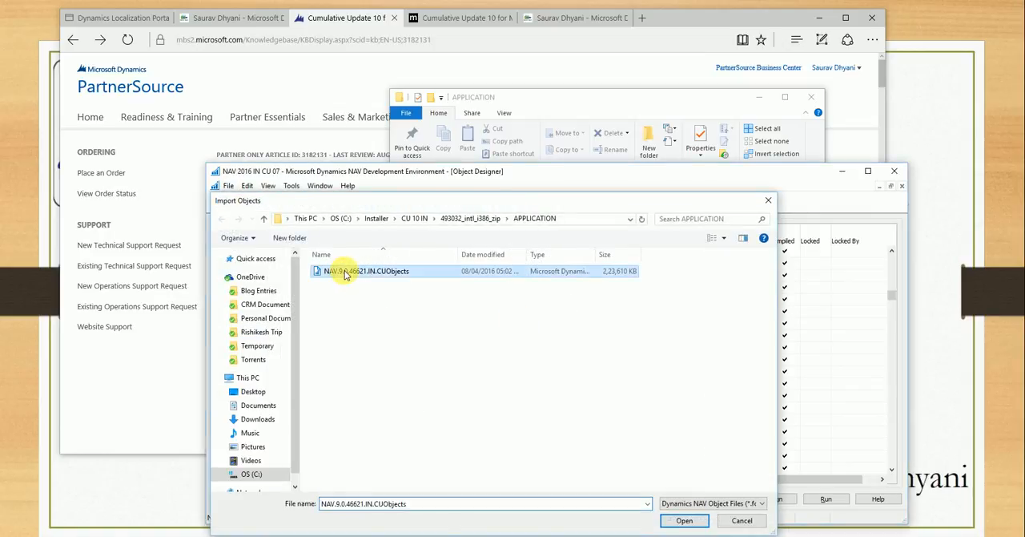
click(685, 521)
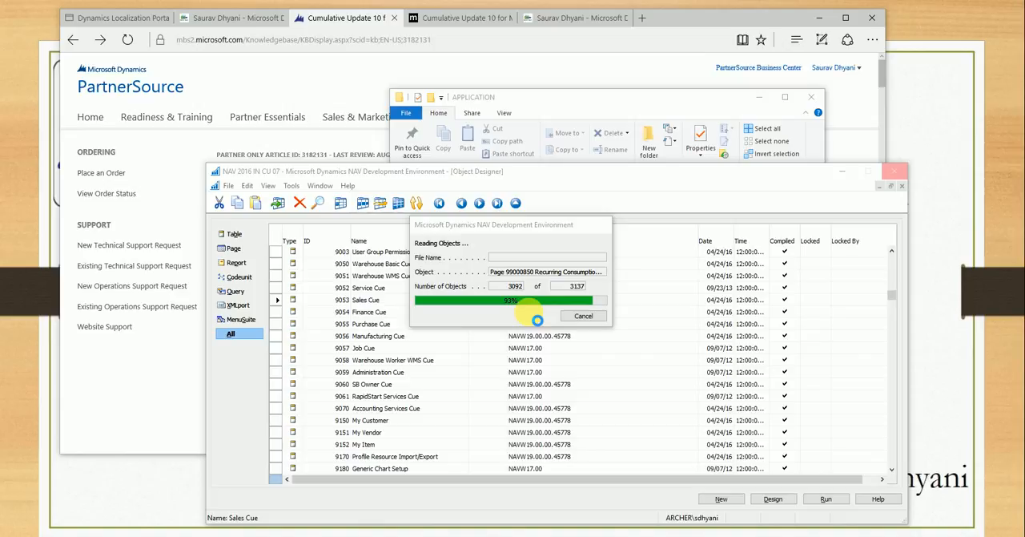
mouse_move(602, 106)
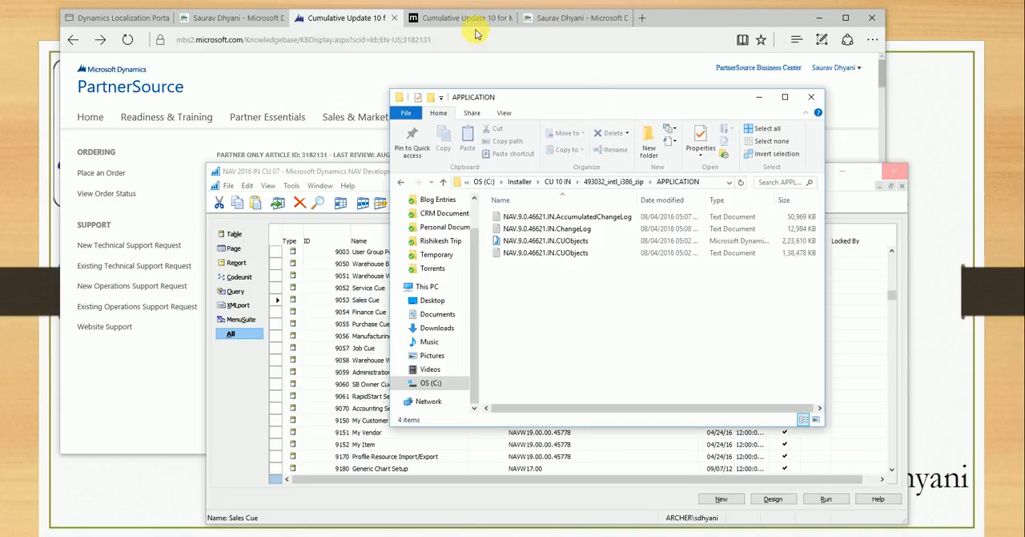
- Scroll the CU 10 blog post to its Application hotfixes and changed-objects table, then set Edge aside
click(474, 17)
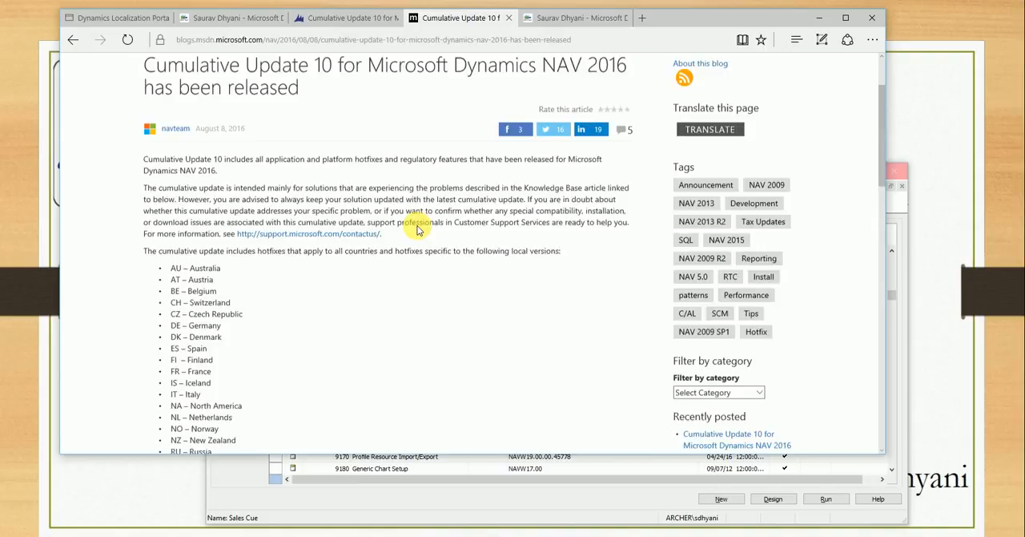
scroll(down, 3)
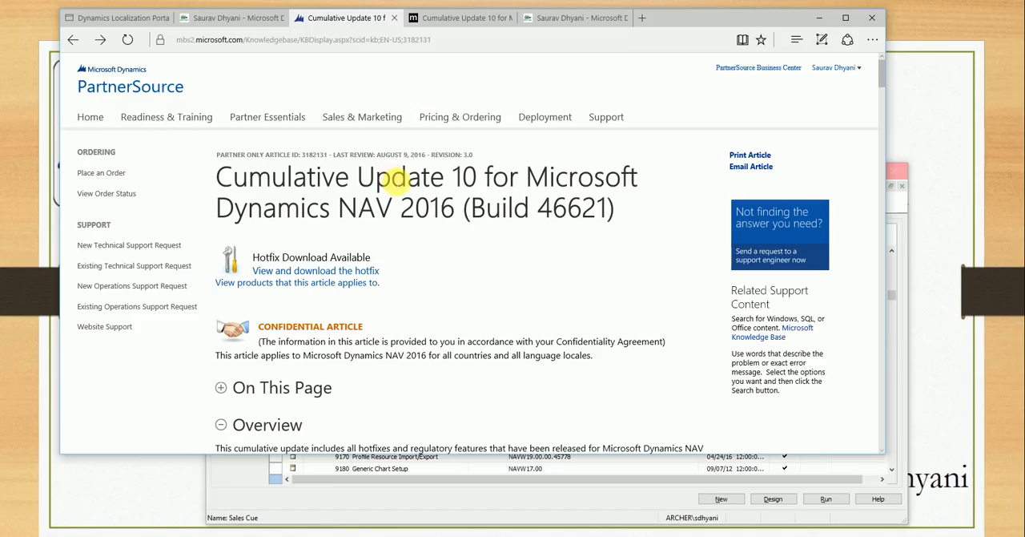
scroll(down, 3)
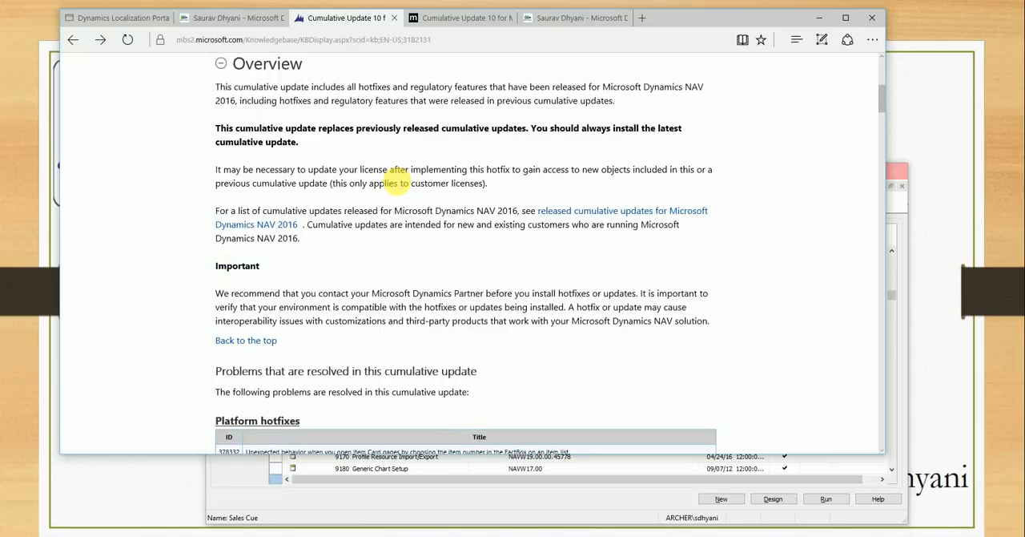
scroll(down, 3)
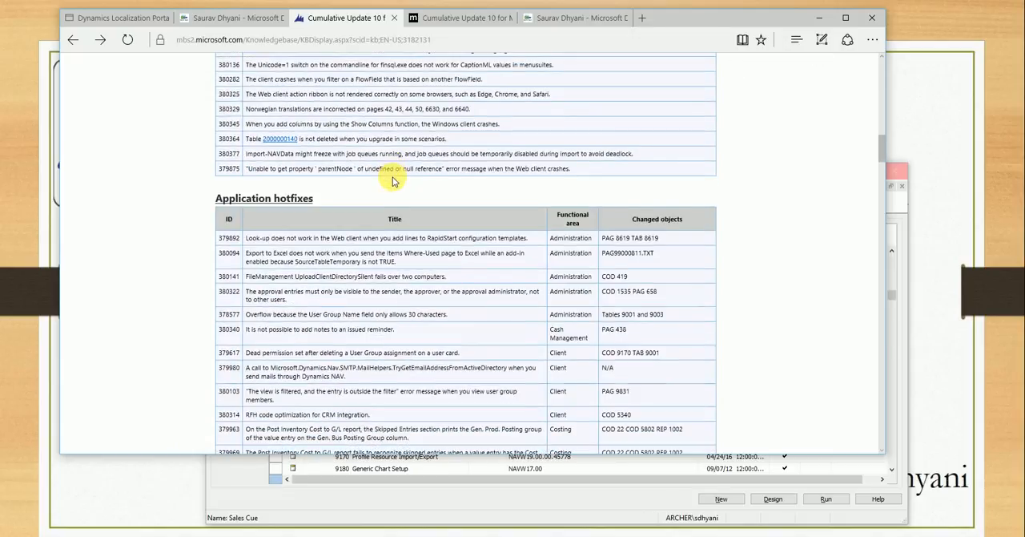
scroll(down, 3)
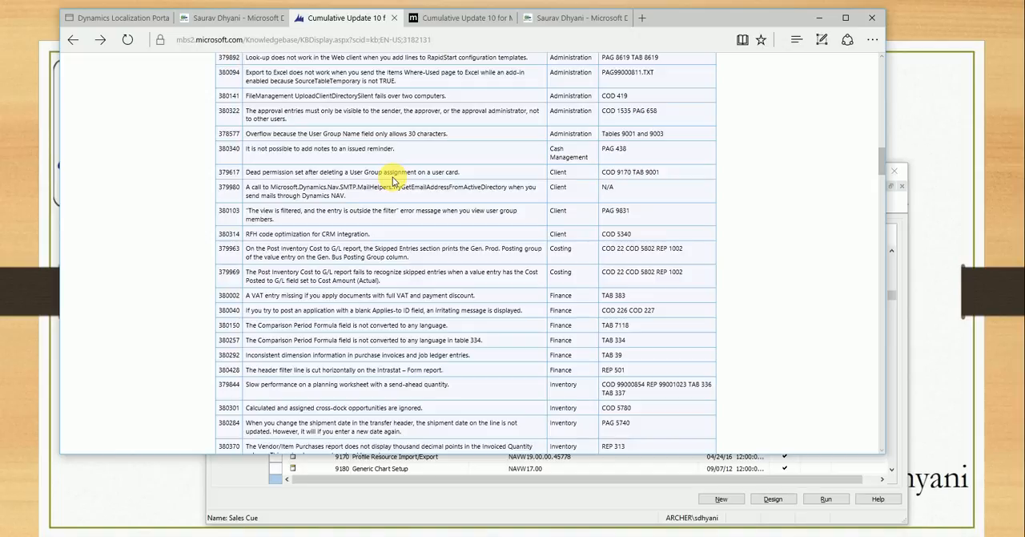
double_click(393, 171)
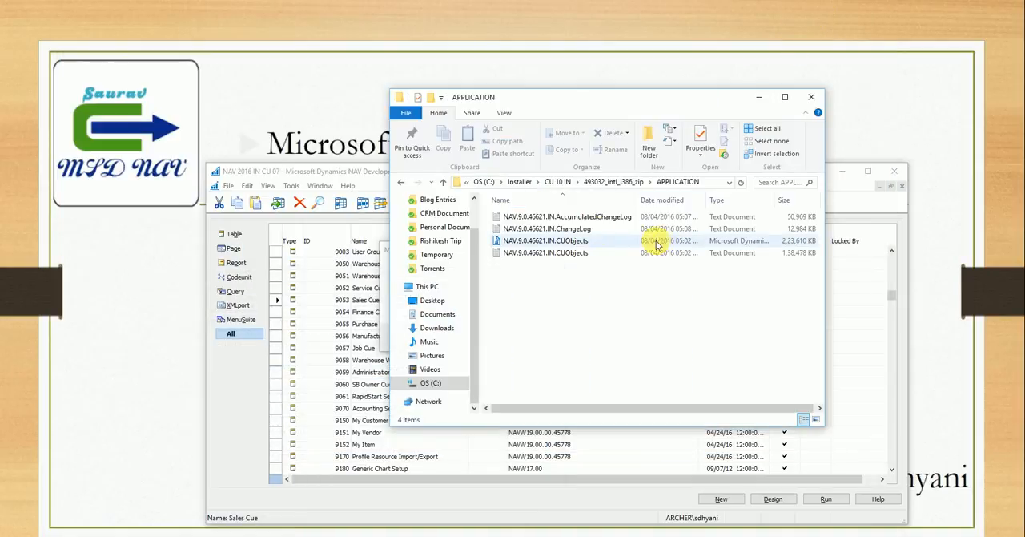
- Answer No at the no-conflicts prompt so the Import Worksheet lists the objects marked Replace
click(563, 228)
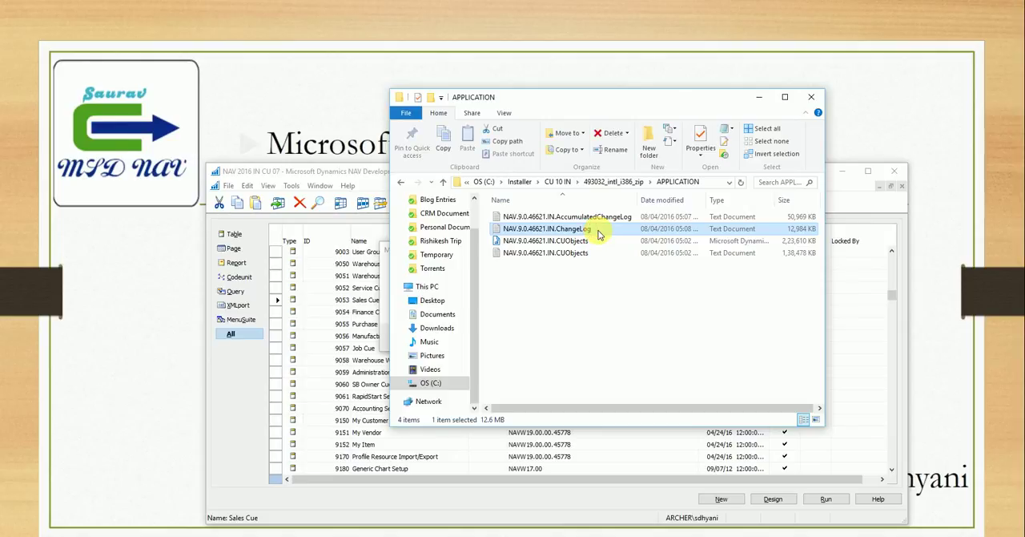
mouse_move(648, 140)
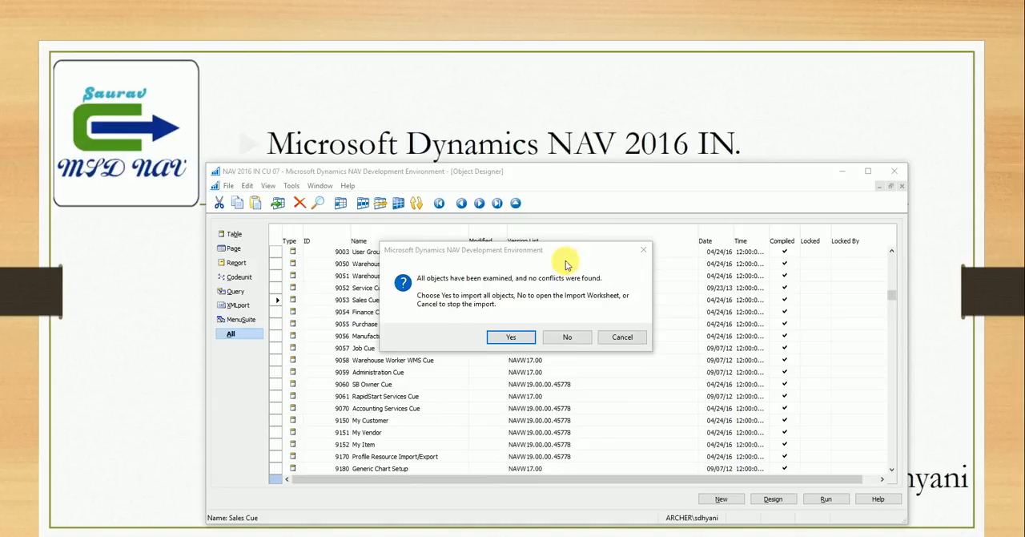
click(566, 336)
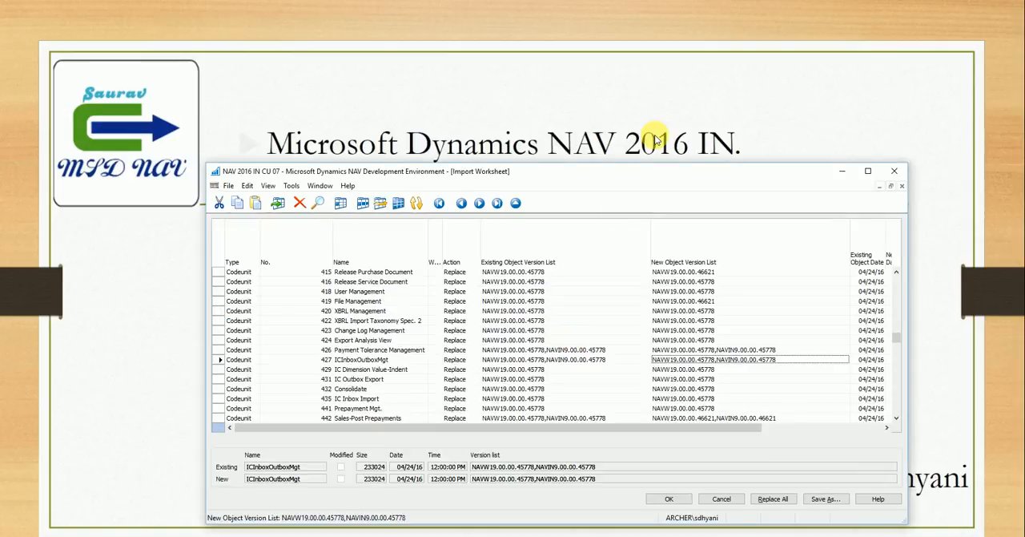
mouse_move(847, 174)
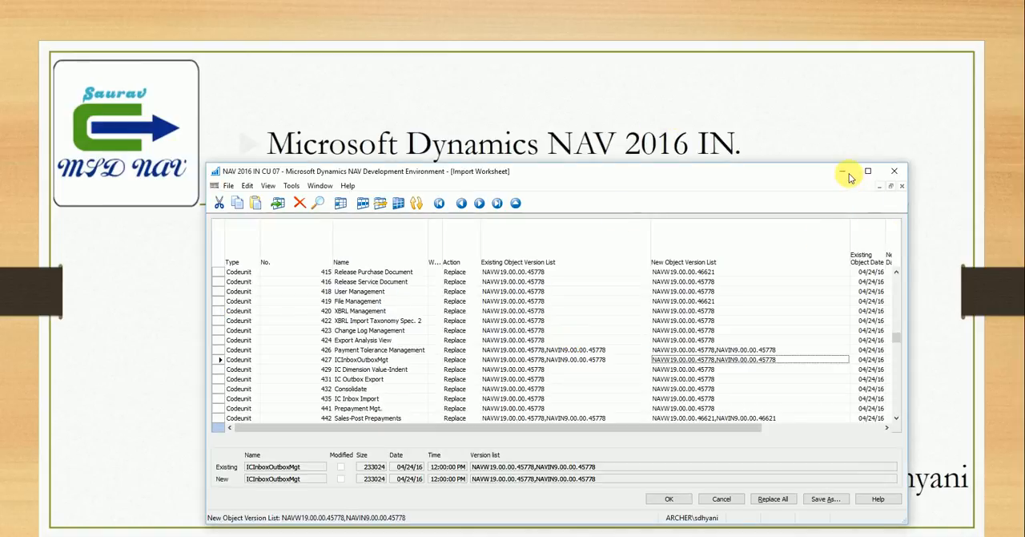